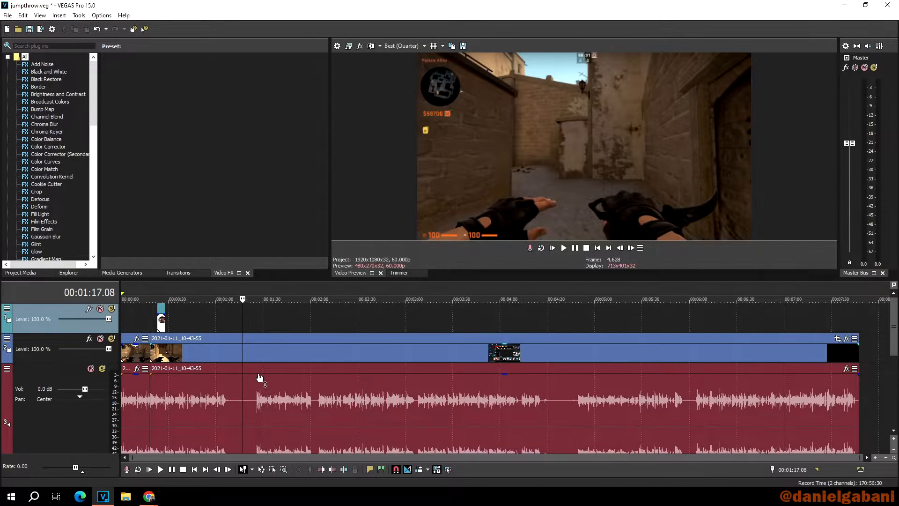
mouse_move(401, 402)
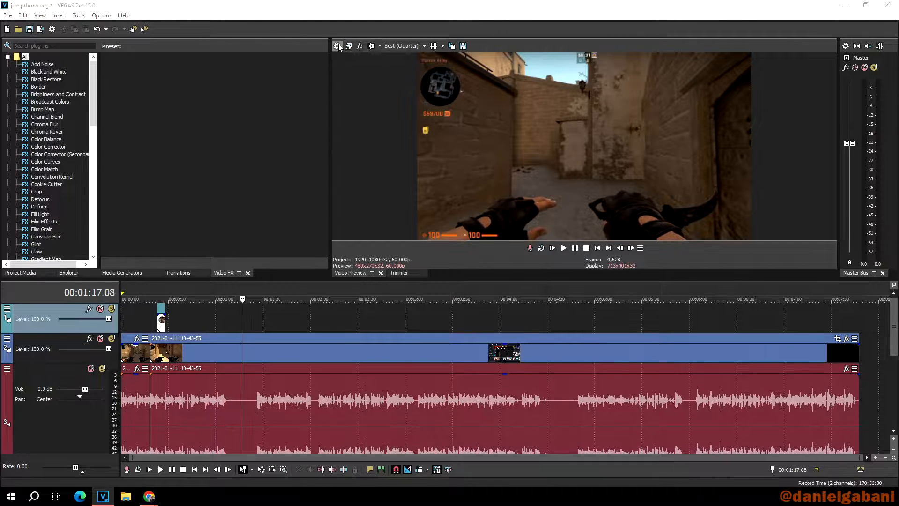
- Keep square pixel aspect ratio and choose 59.940 (Double NTSC) as the project frame rate
left_click(338, 46)
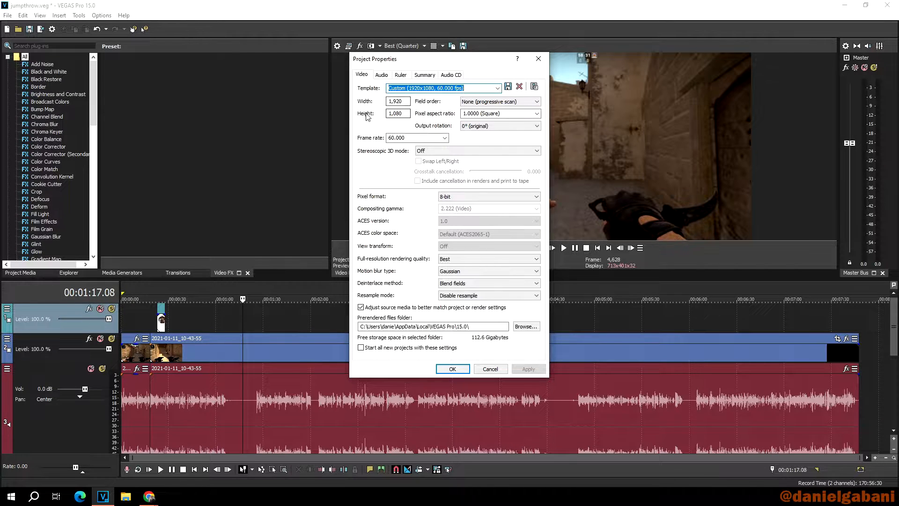
mouse_move(404, 131)
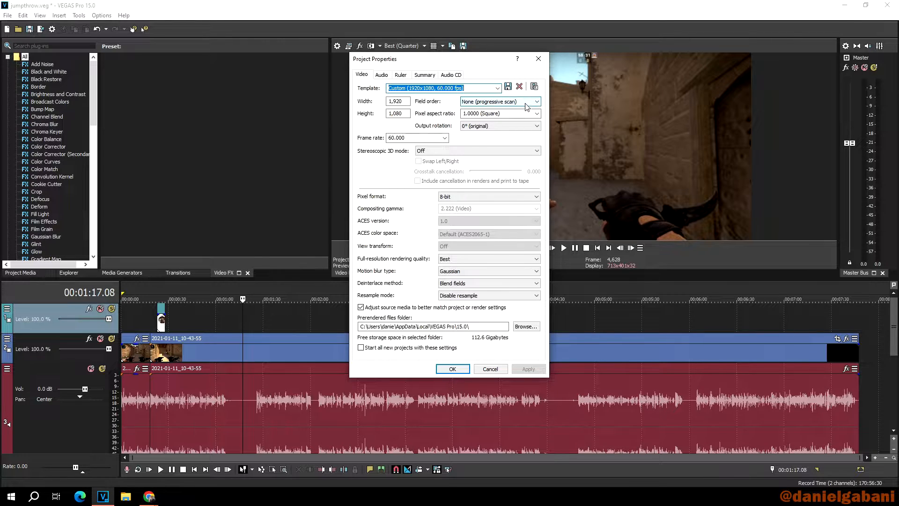
left_click(536, 114)
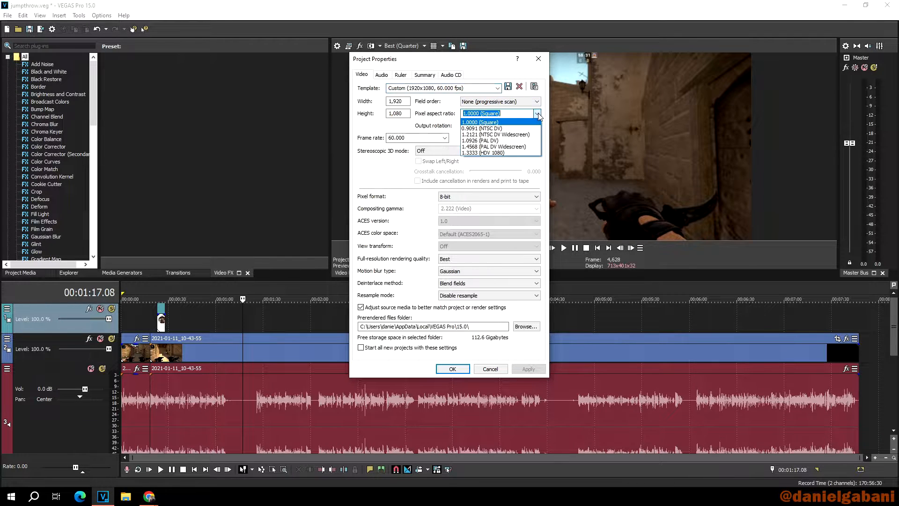
left_click(480, 121)
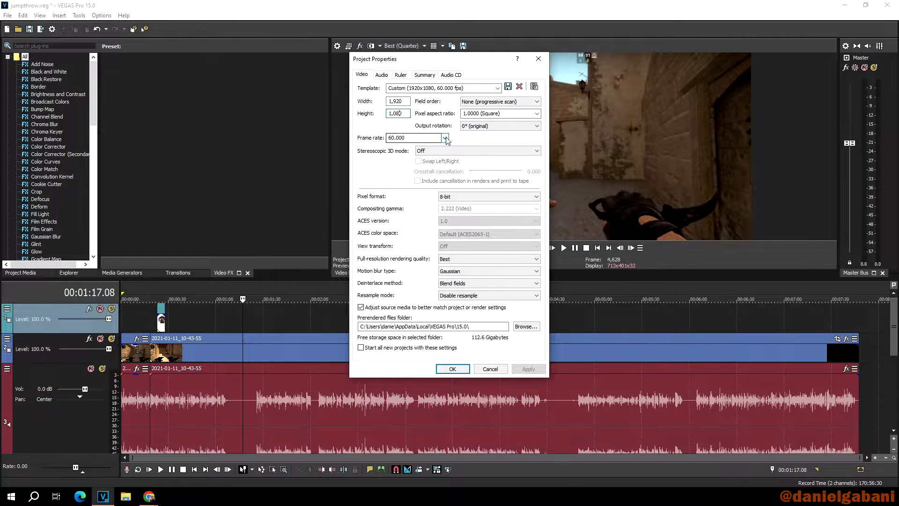
left_click(445, 138)
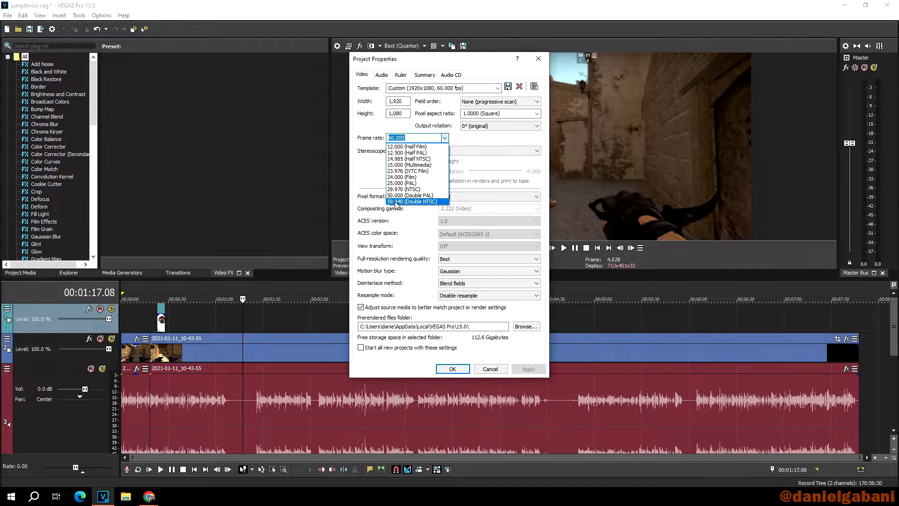
left_click(412, 202)
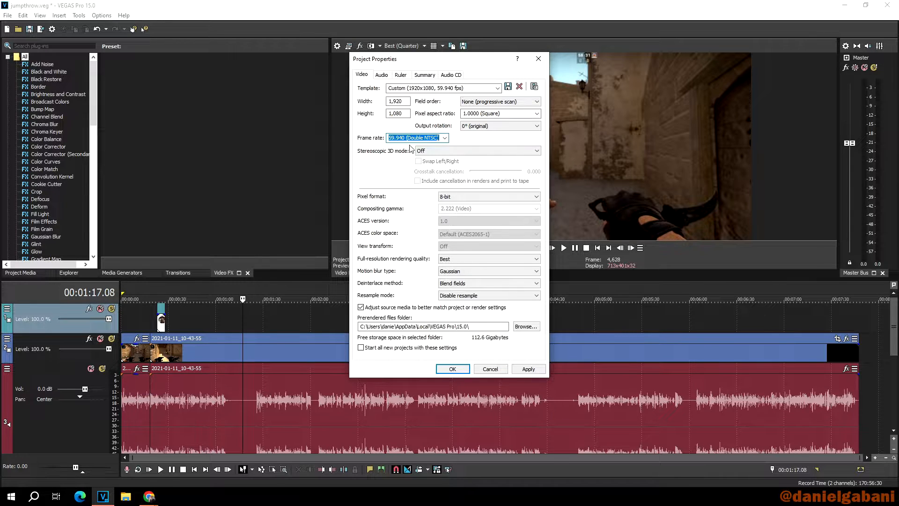
- Confirm 59.940 frame rate, keep Disable resample, and apply the project settings
left_click(445, 138)
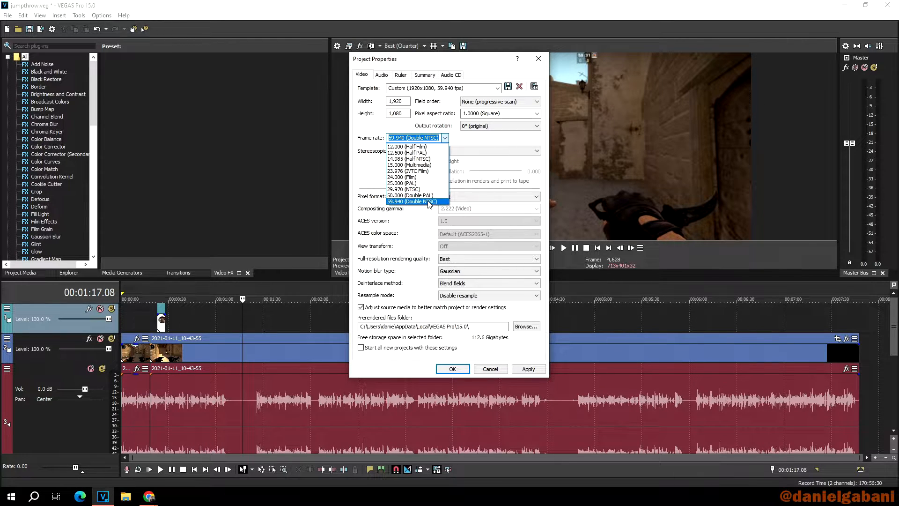
left_click(413, 201)
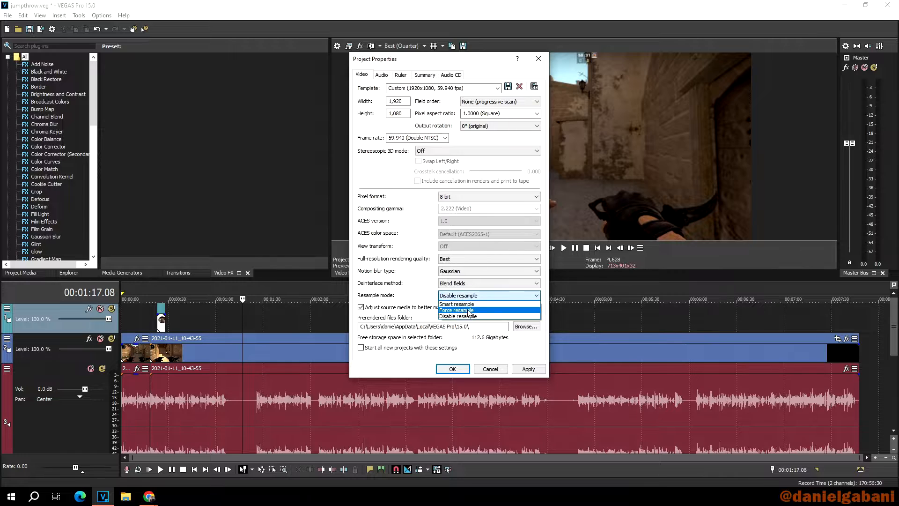
mouse_move(458, 316)
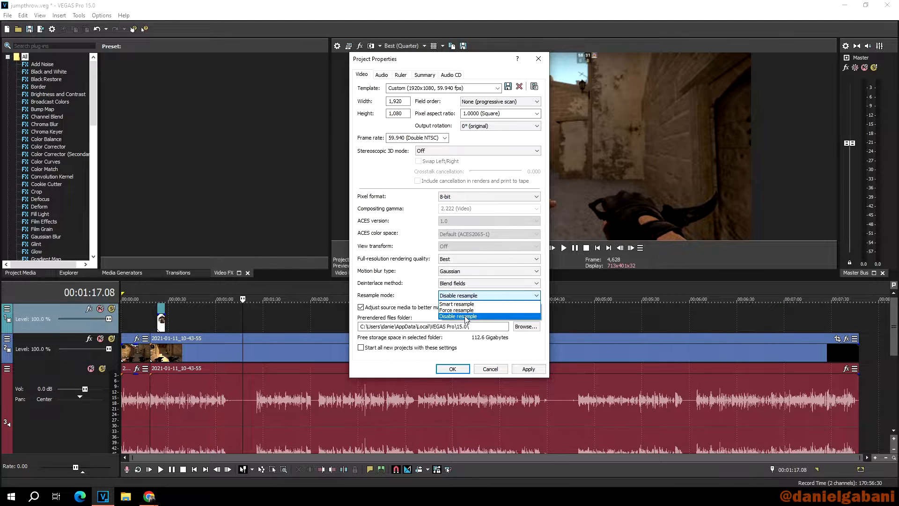
left_click(457, 316)
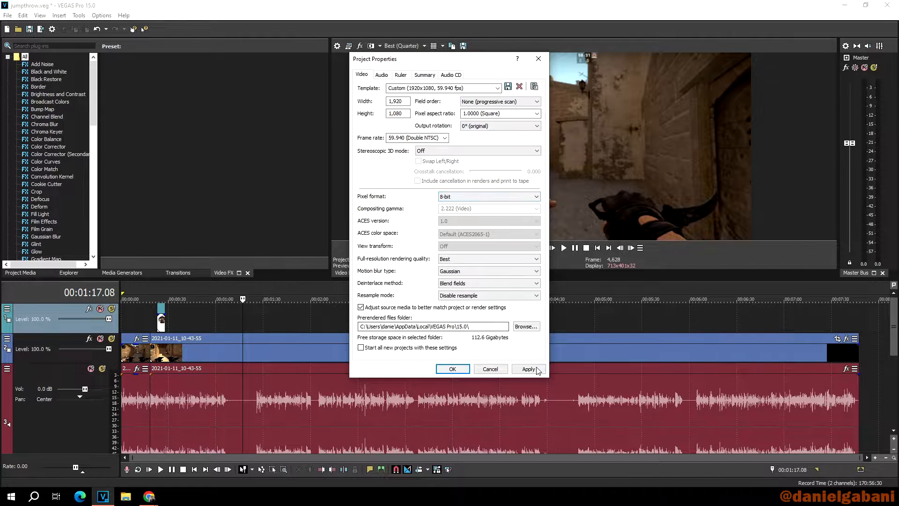
left_click(527, 369)
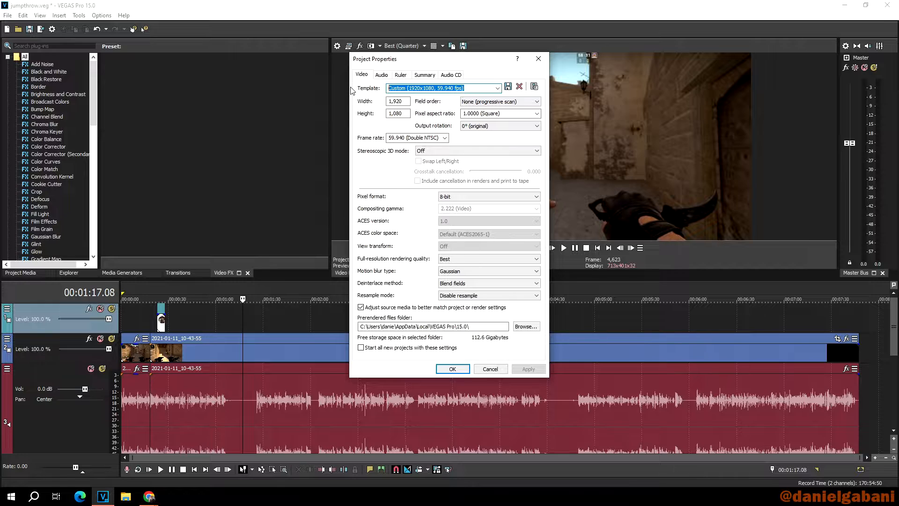
- Save the project settings as a template named '1080p 60fps' and confirm it in the list
type("1080p")
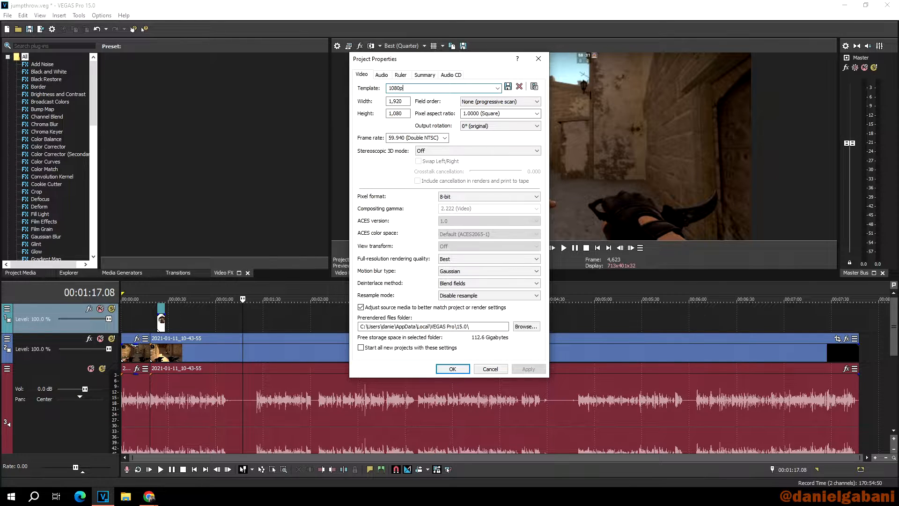
type(",60fps")
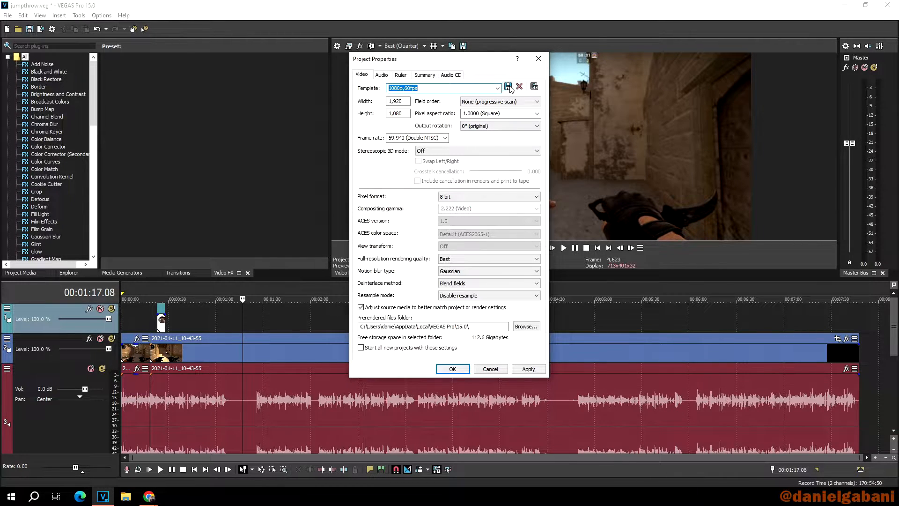
left_click(497, 88)
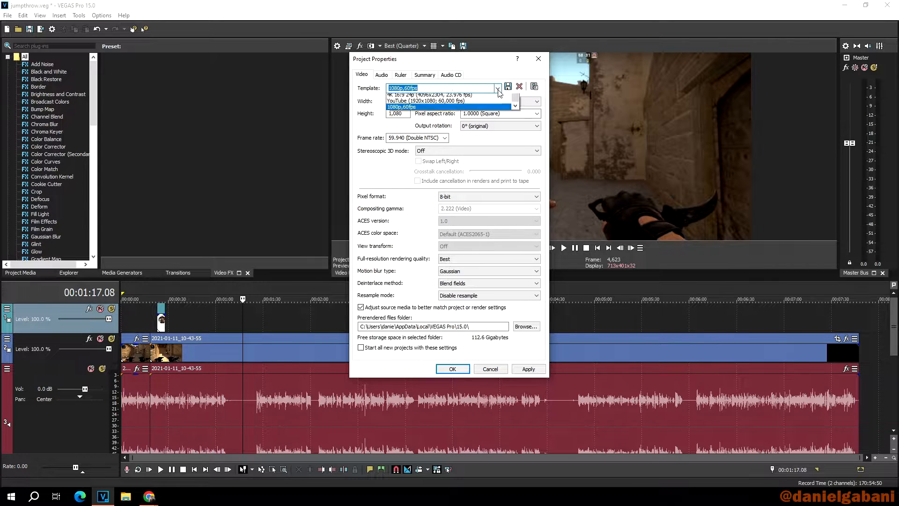
left_click(497, 89)
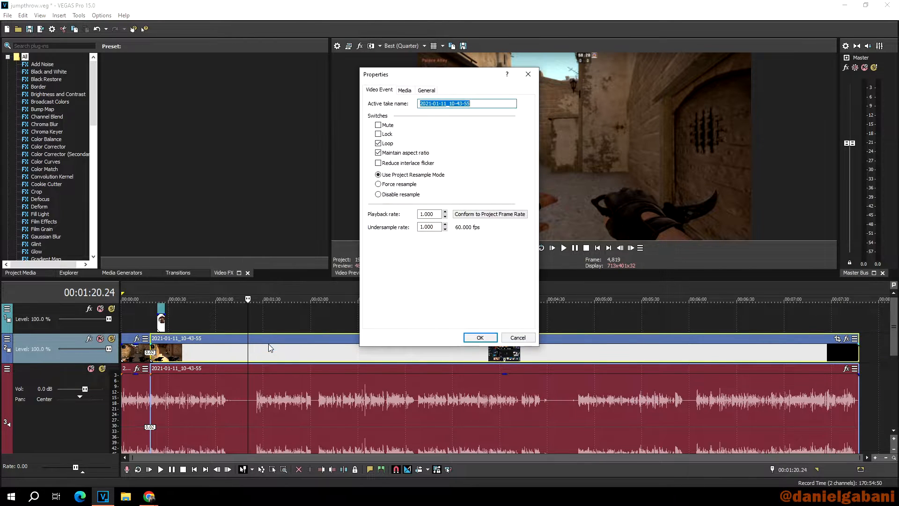
- Set the gameplay clip's resample mode to Disable resample and confirm with OK
left_click(377, 193)
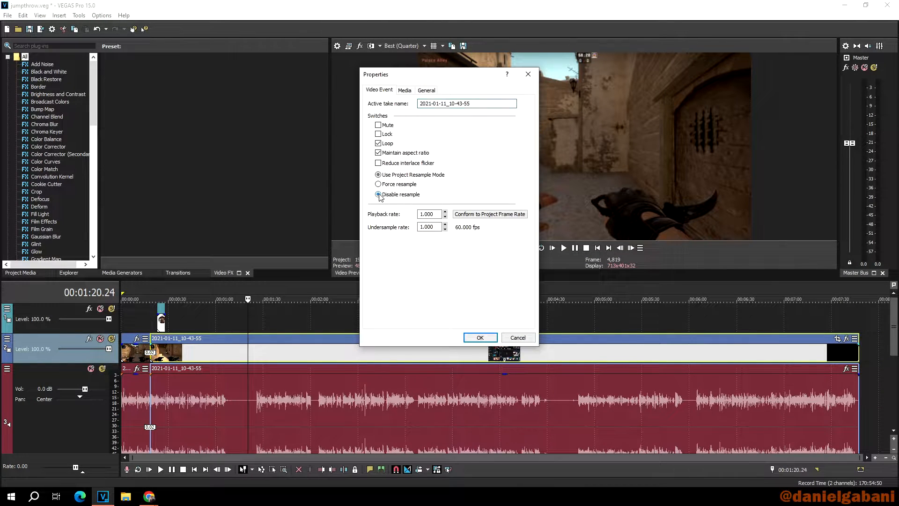
left_click(377, 194)
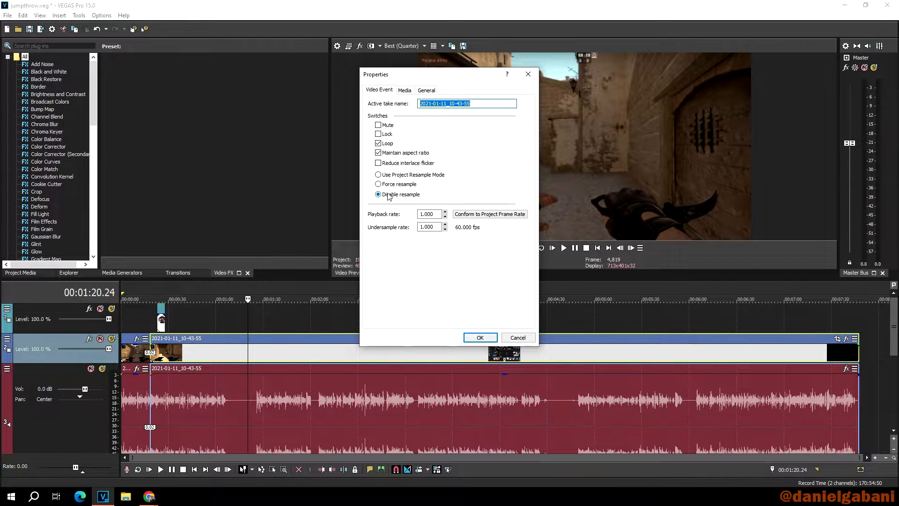
left_click(480, 337)
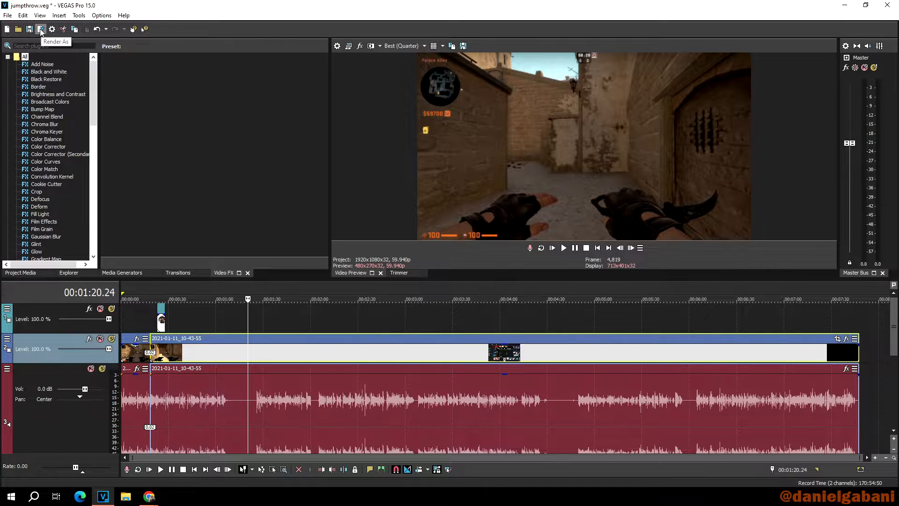
- Bring up Render As and select the Sony AVC/MVC format after glancing at MAGIX ProRes
left_click(7, 15)
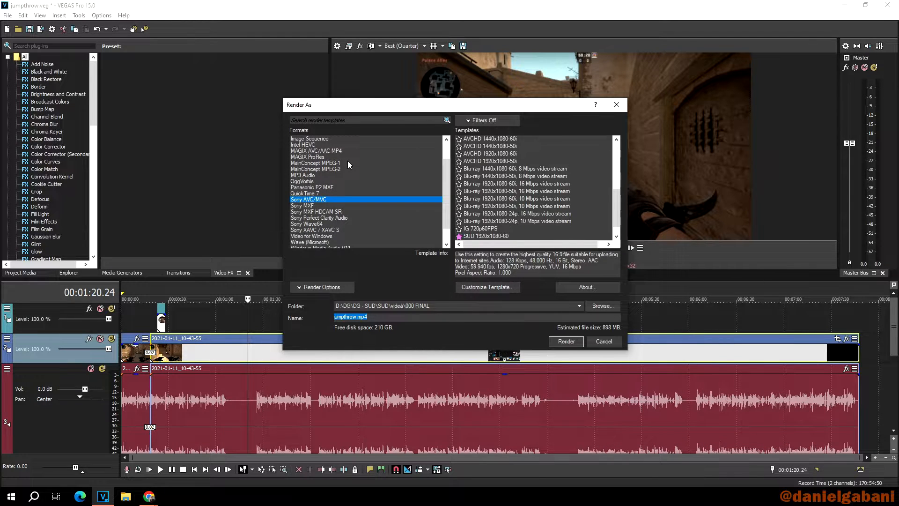
mouse_move(344, 183)
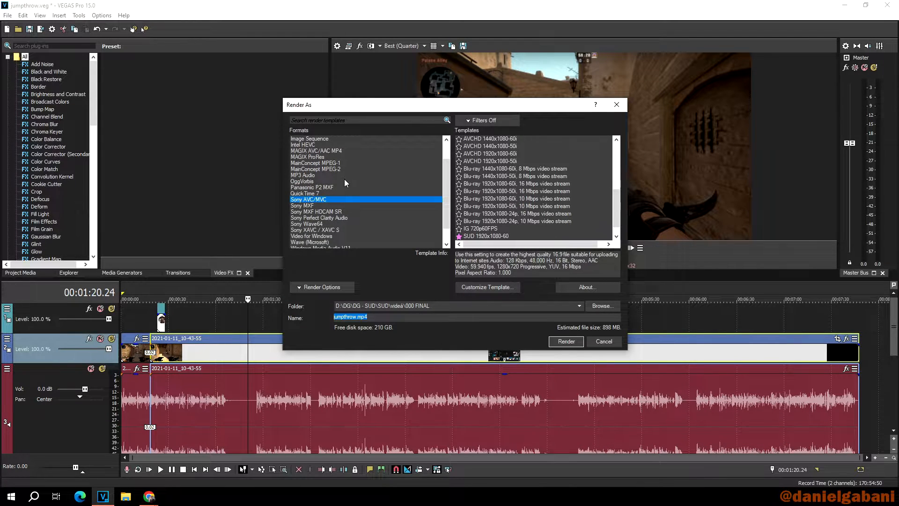
left_click(307, 157)
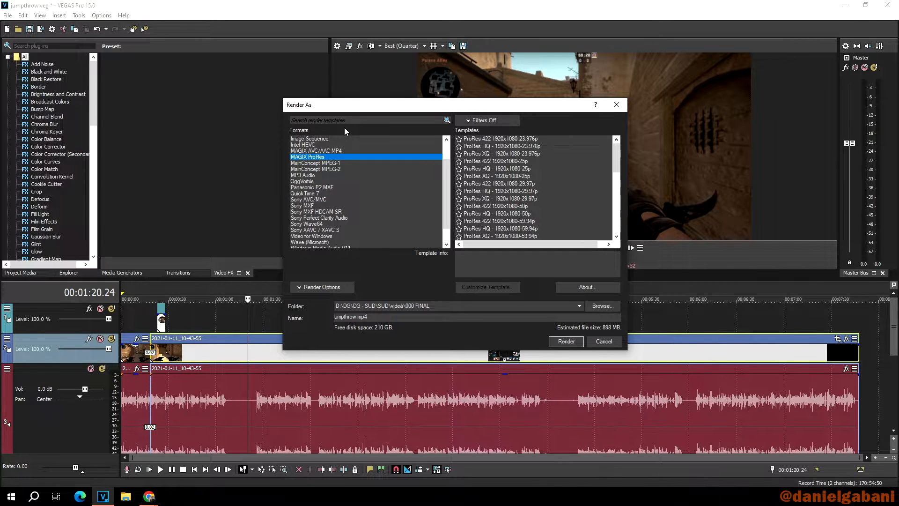
mouse_move(326, 150)
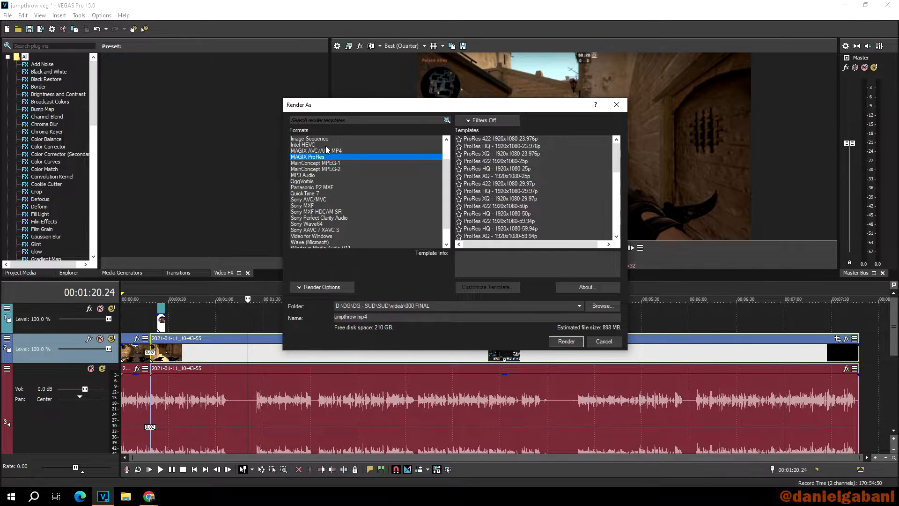
mouse_move(321, 200)
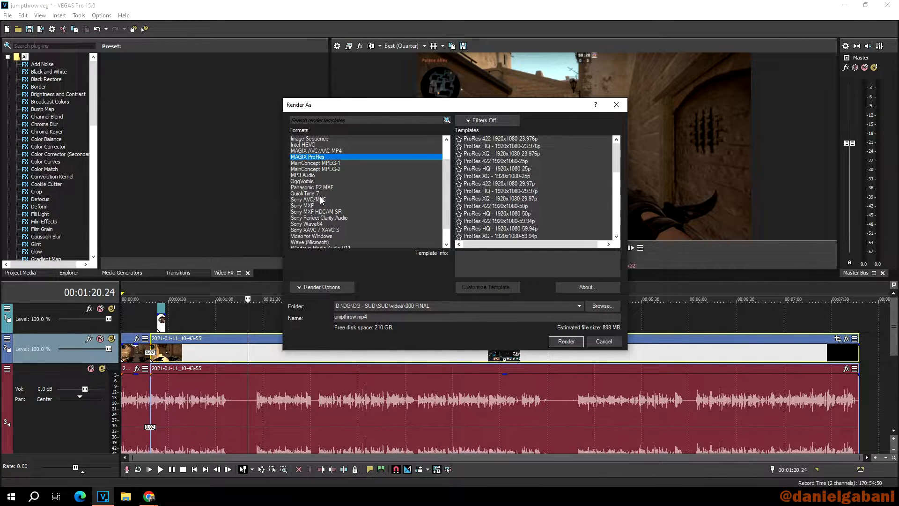
left_click(308, 198)
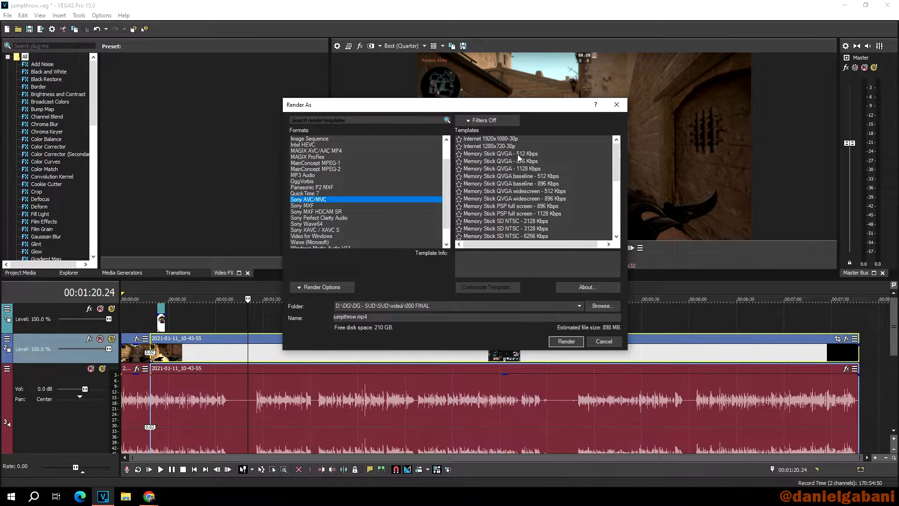
mouse_move(486, 201)
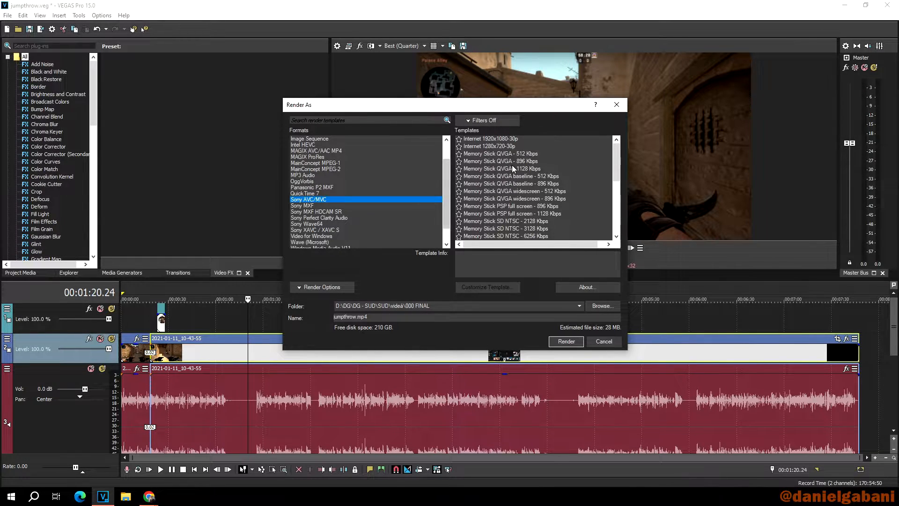
- Select the Internet 1920x1080-30p Sony AVC/MVC template
left_click(490, 139)
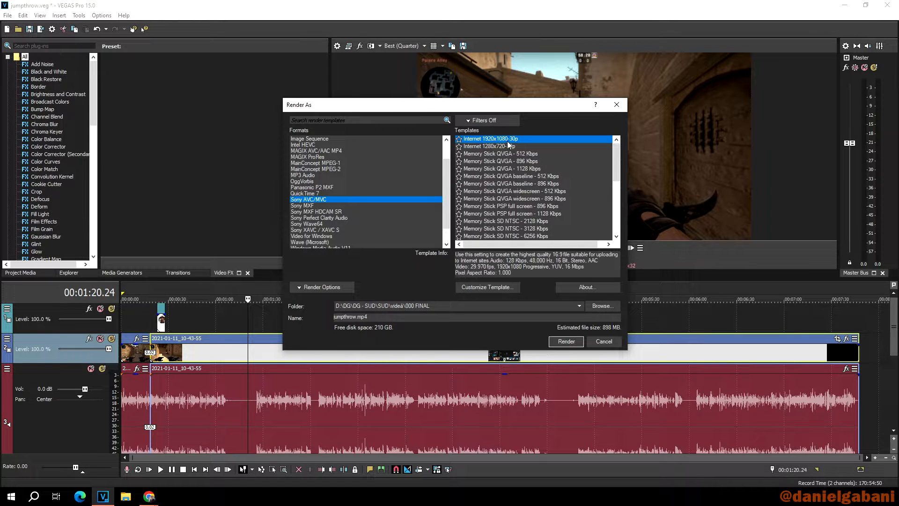
mouse_move(519, 145)
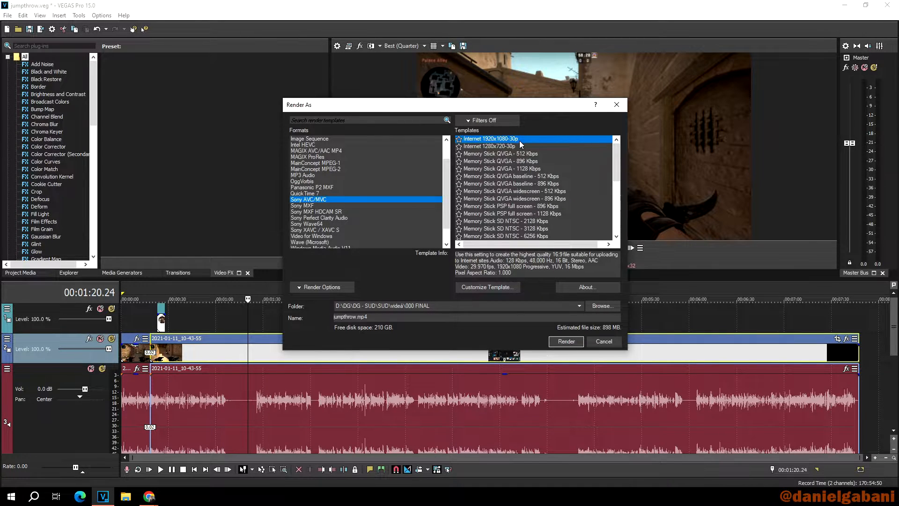
mouse_move(515, 147)
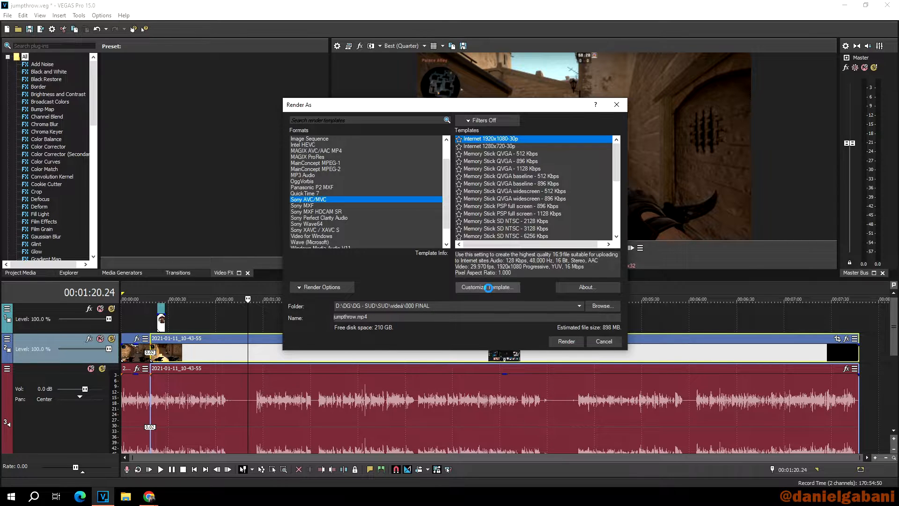
- Customize the template's video settings, changing frame rate from 29.970 to 59.940 (Double NTSC)
left_click(487, 287)
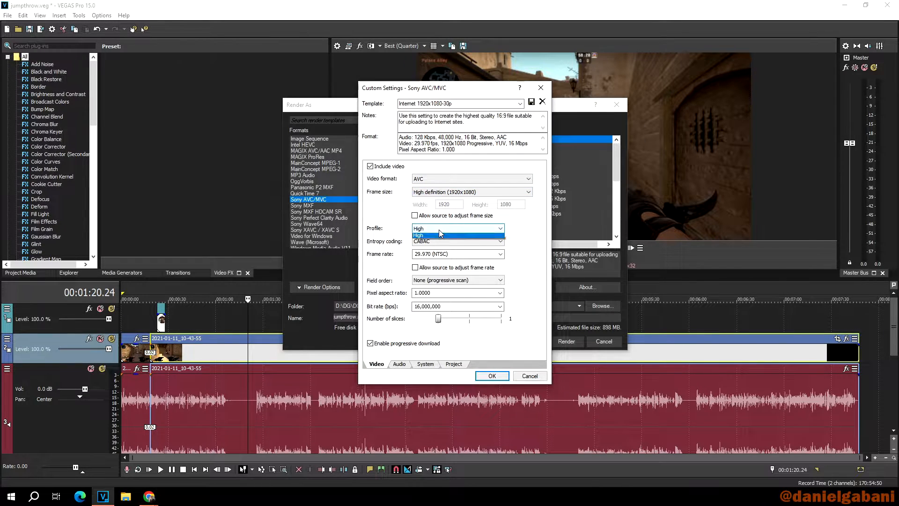
left_click(457, 229)
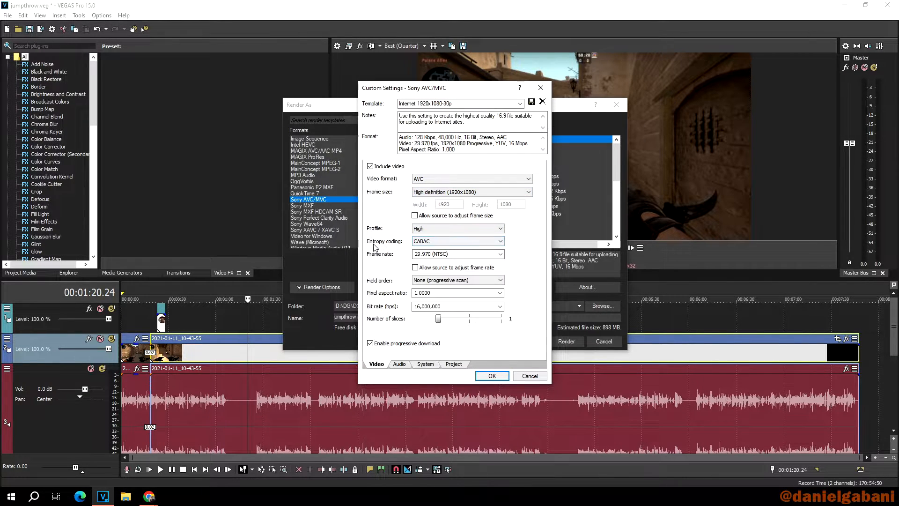
left_click(499, 240)
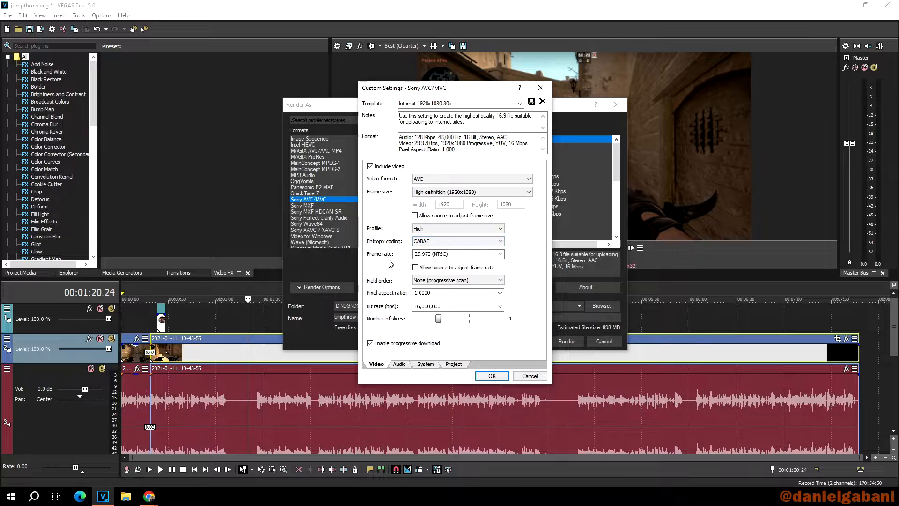
left_click(454, 254)
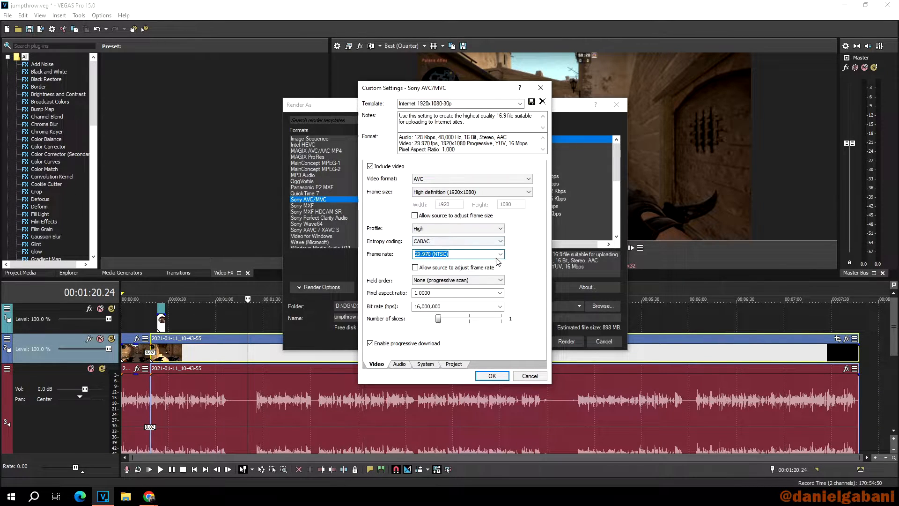
left_click(499, 254)
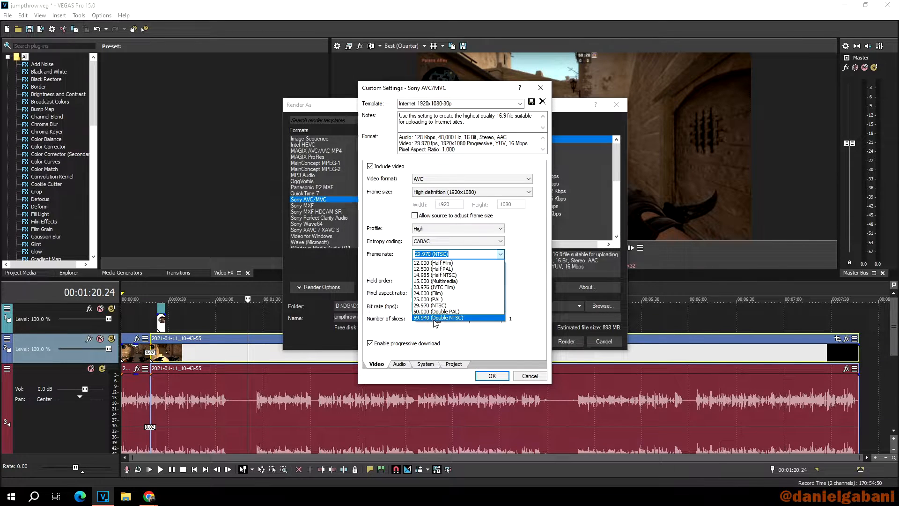
left_click(438, 317)
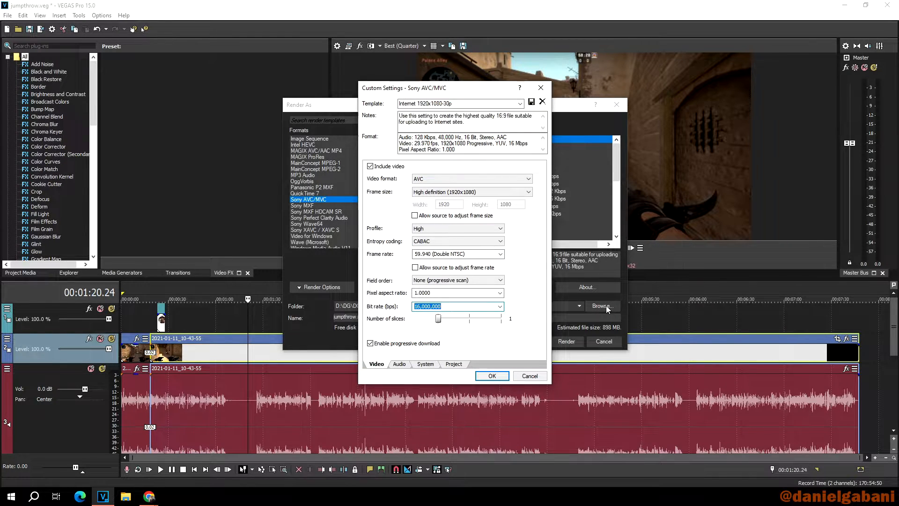
mouse_move(580, 302)
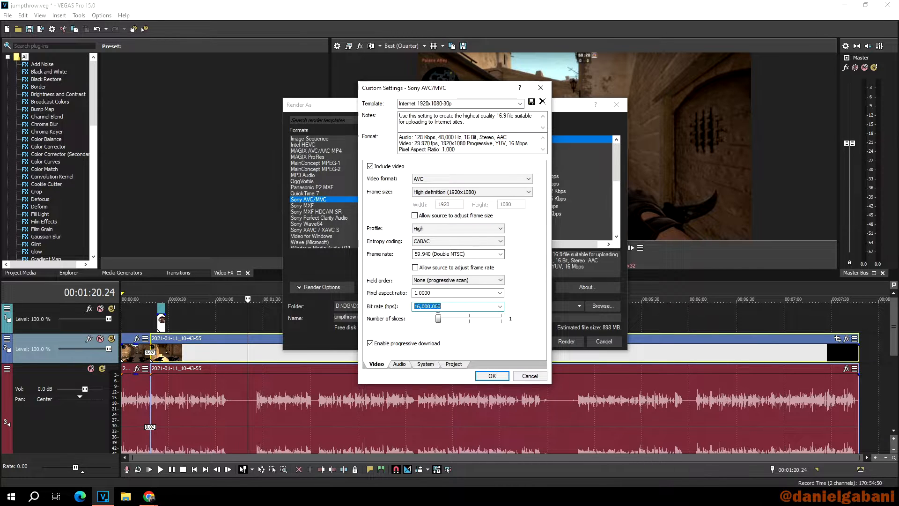
mouse_move(513, 312)
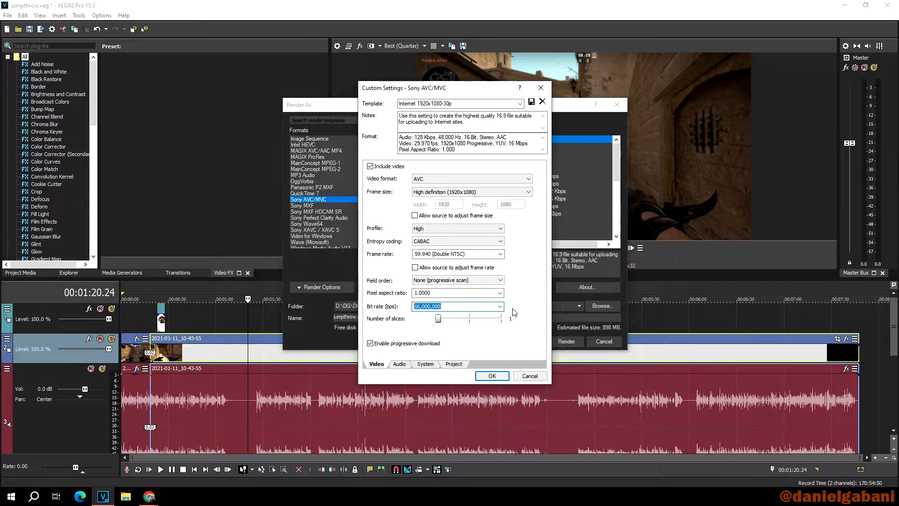
left_click(499, 307)
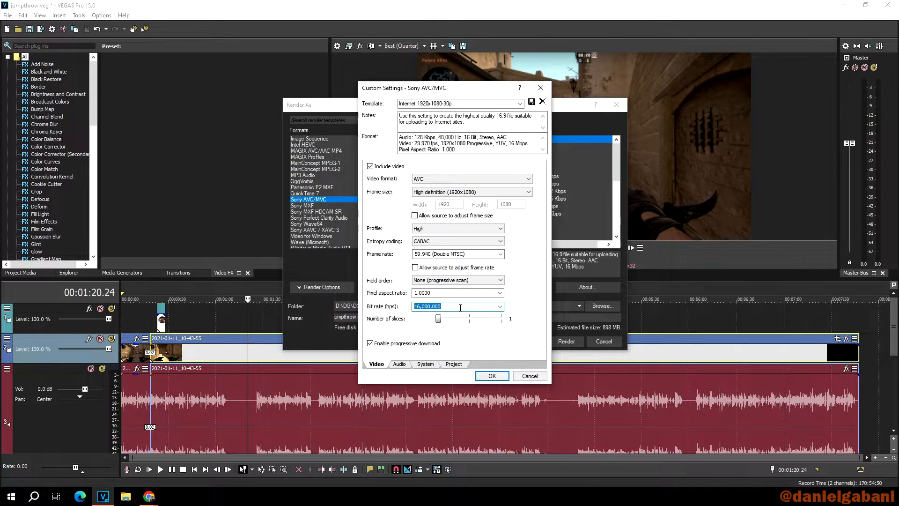
- Set the video bit rate to 25,999,360 bps and move to the audio encoding settings
left_click(500, 305)
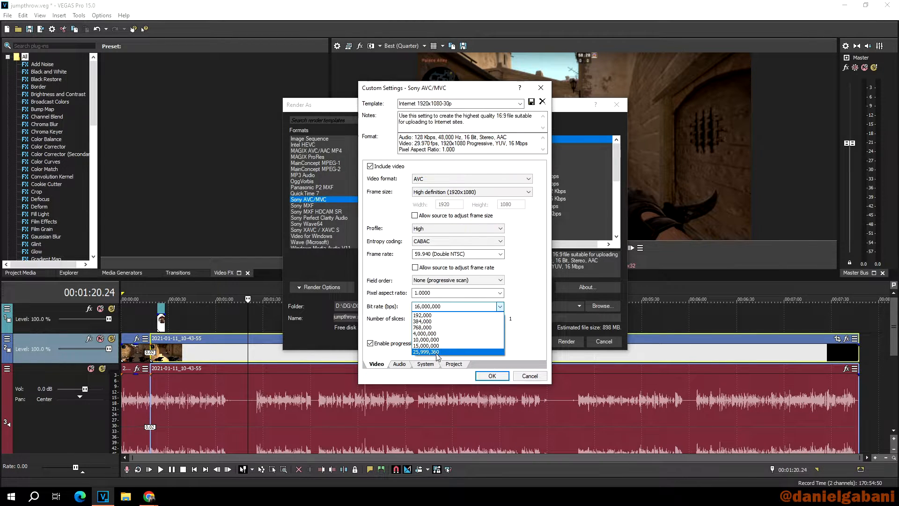
left_click(428, 351)
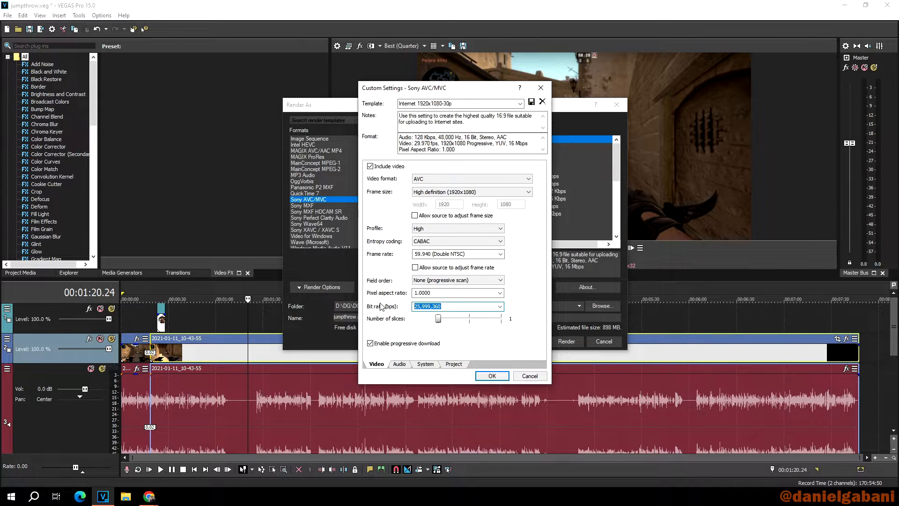
mouse_move(412, 319)
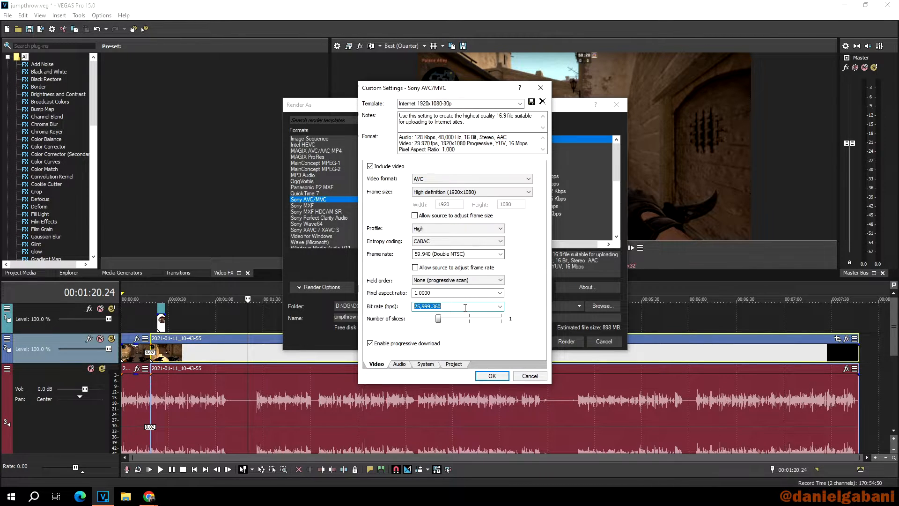
left_click(499, 305)
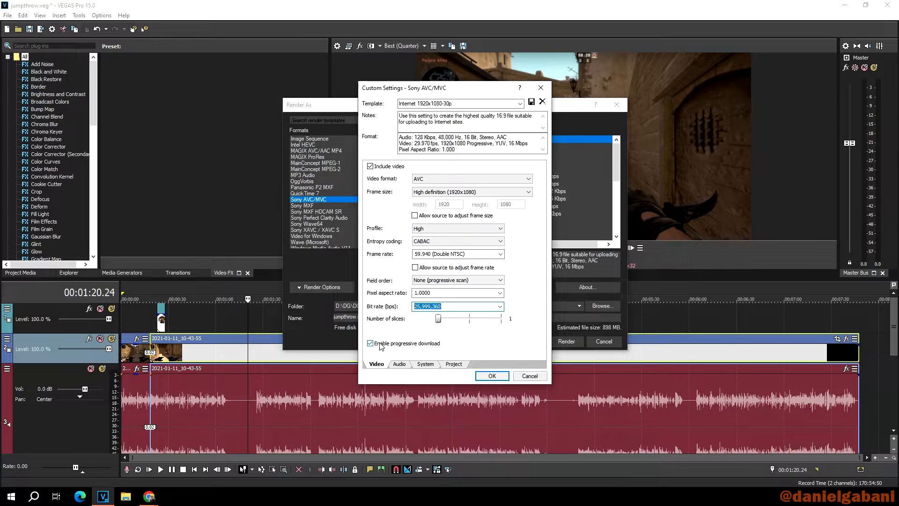
left_click(399, 363)
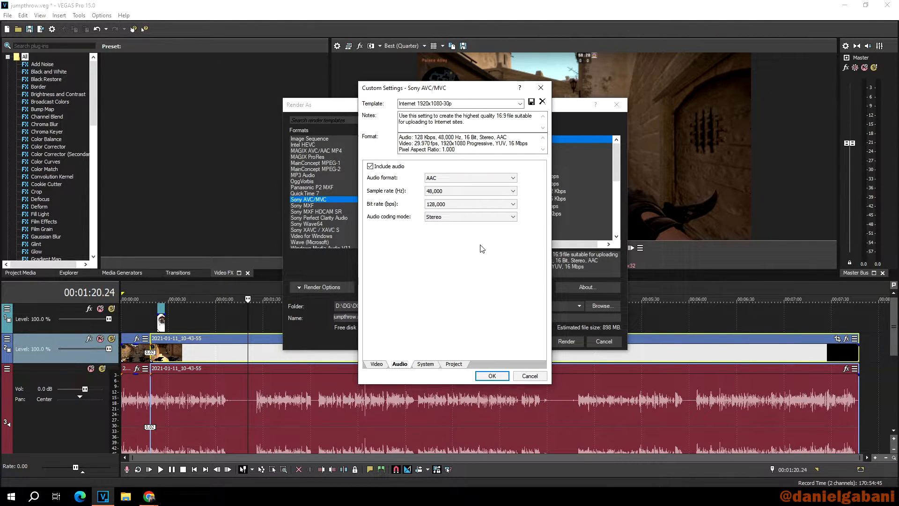
- Set the audio bit rate to 224,000 bps and move to the system format settings
left_click(465, 203)
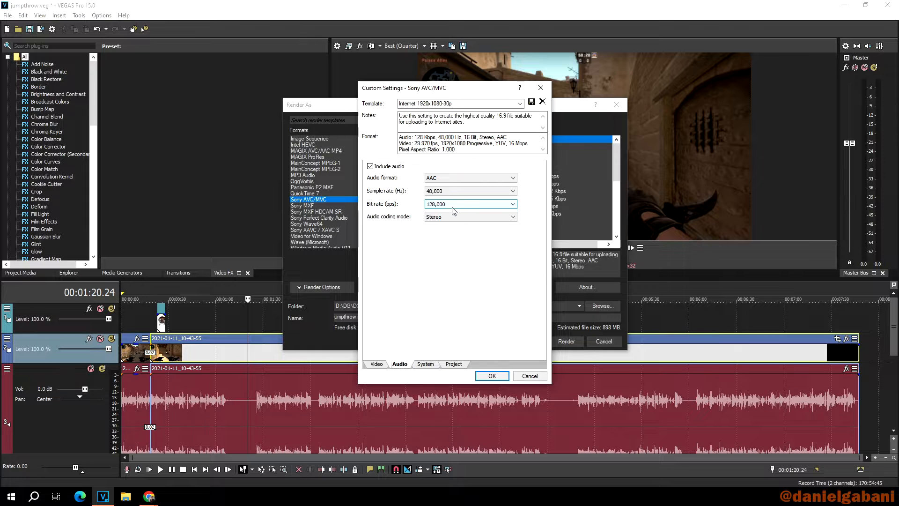
left_click(513, 204)
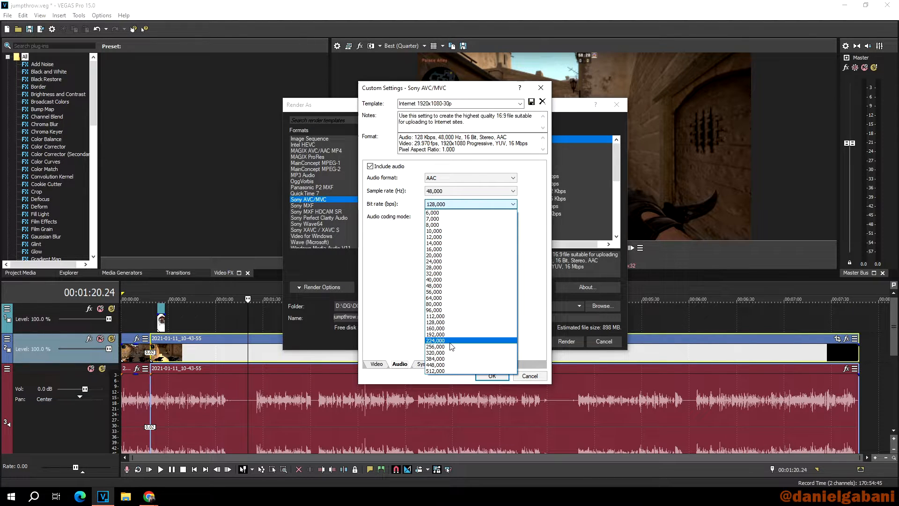
left_click(435, 340)
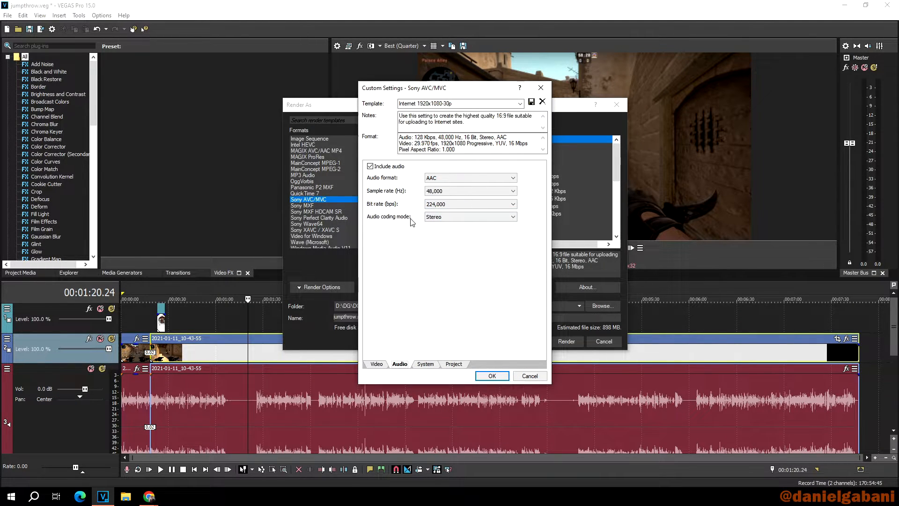
left_click(425, 364)
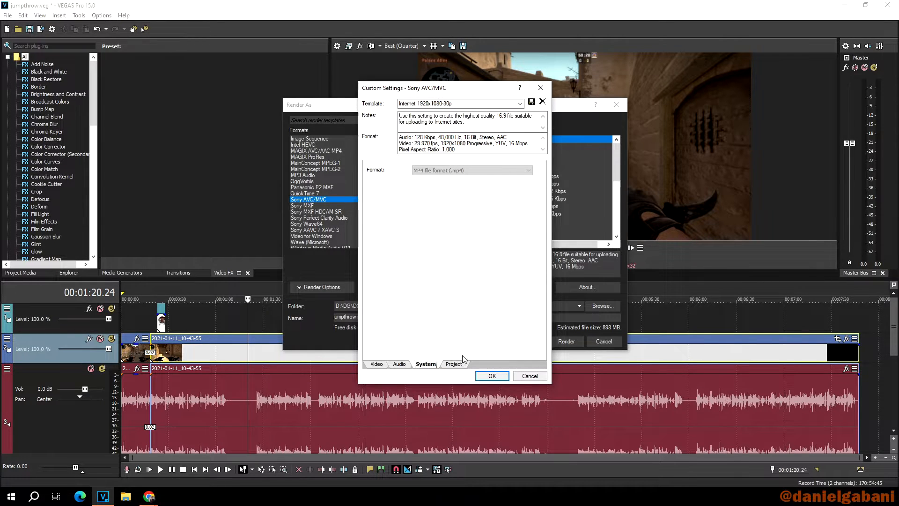
- Set video rendering quality to Best in the Project settings and return to the video settings
left_click(453, 364)
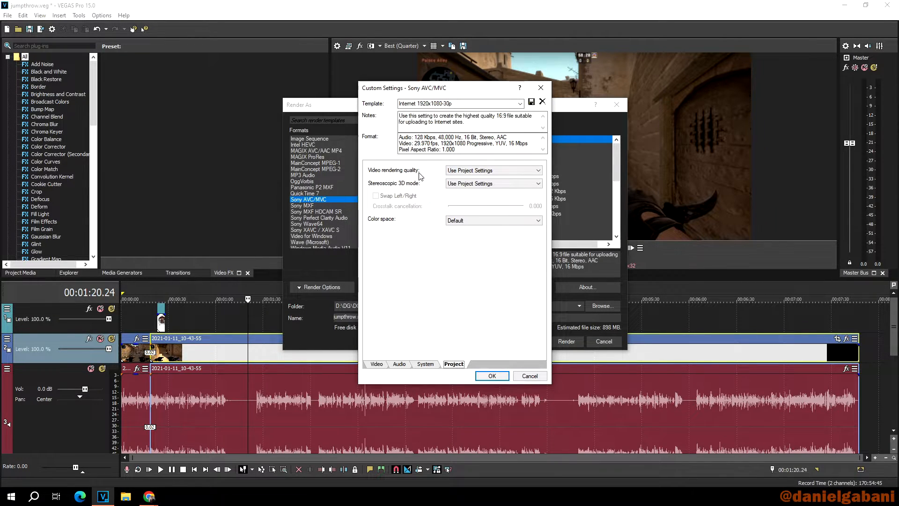
left_click(492, 170)
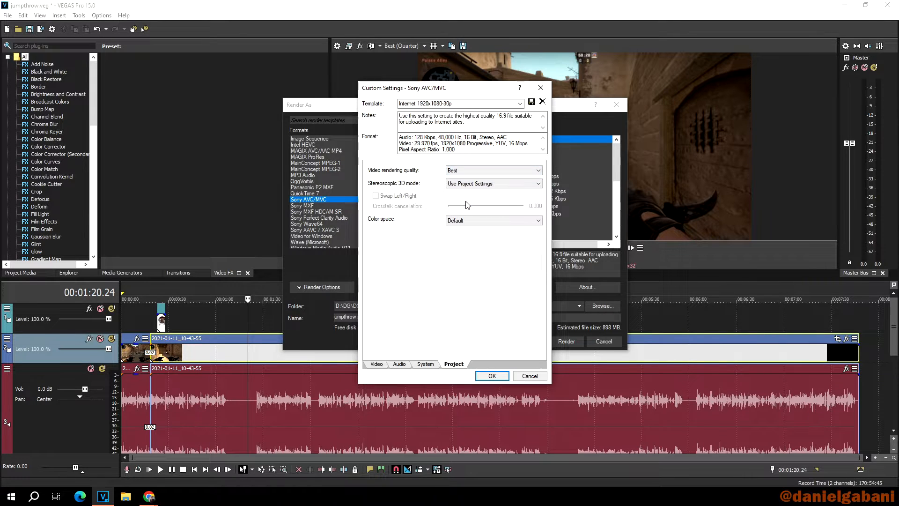
mouse_move(400, 189)
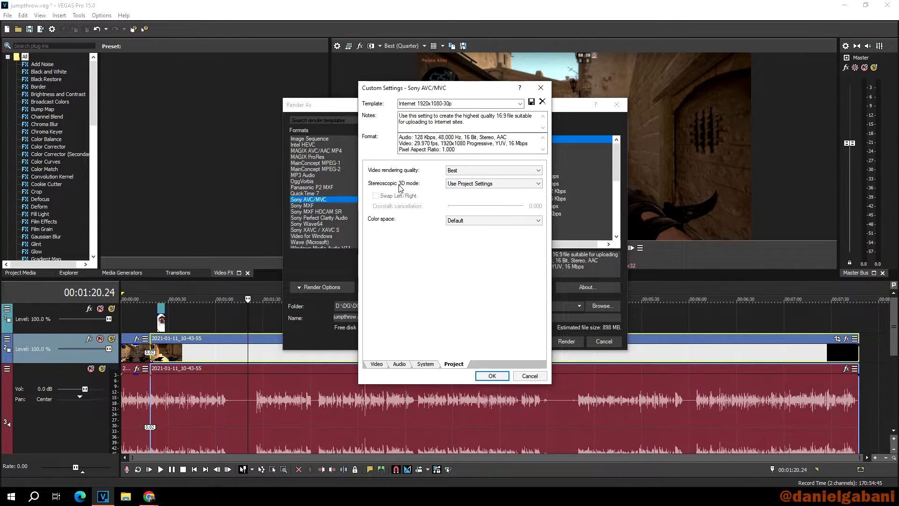
left_click(491, 220)
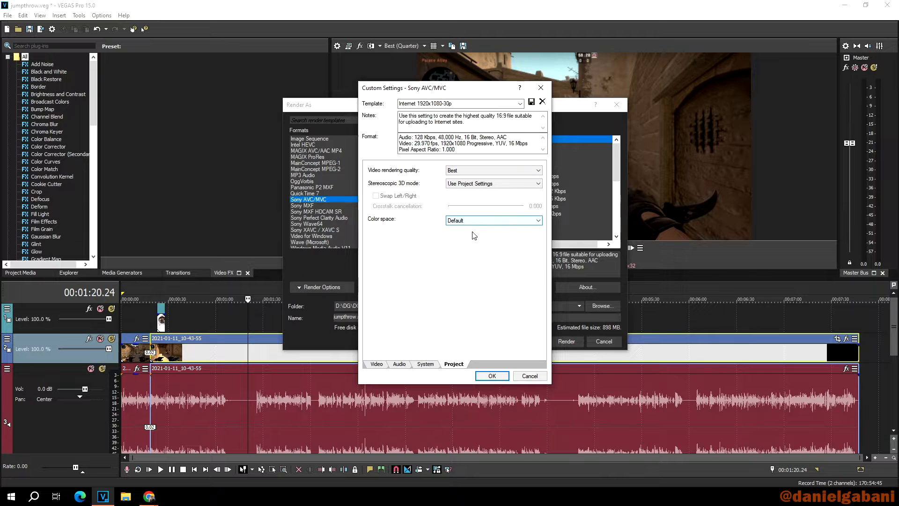
left_click(377, 363)
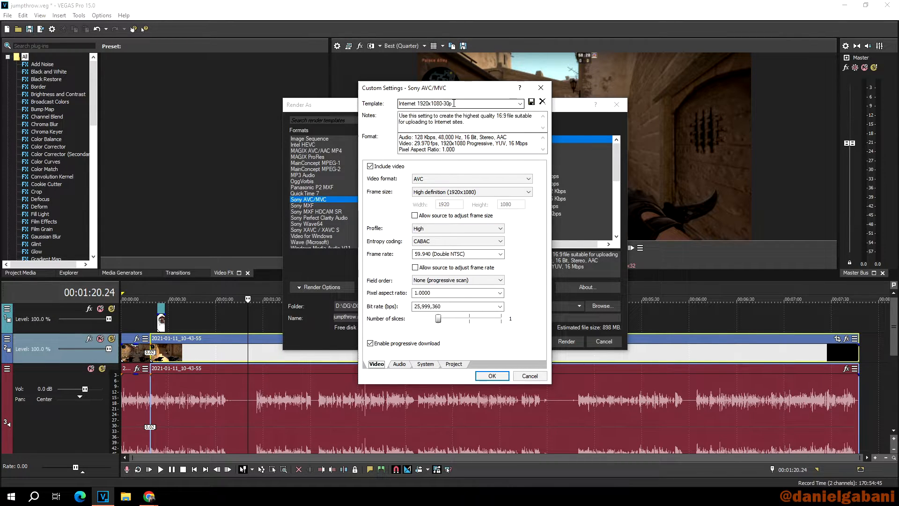
- Name the render template 'youtube1080p 60fps' and save it as a new template
triple_click(459, 103)
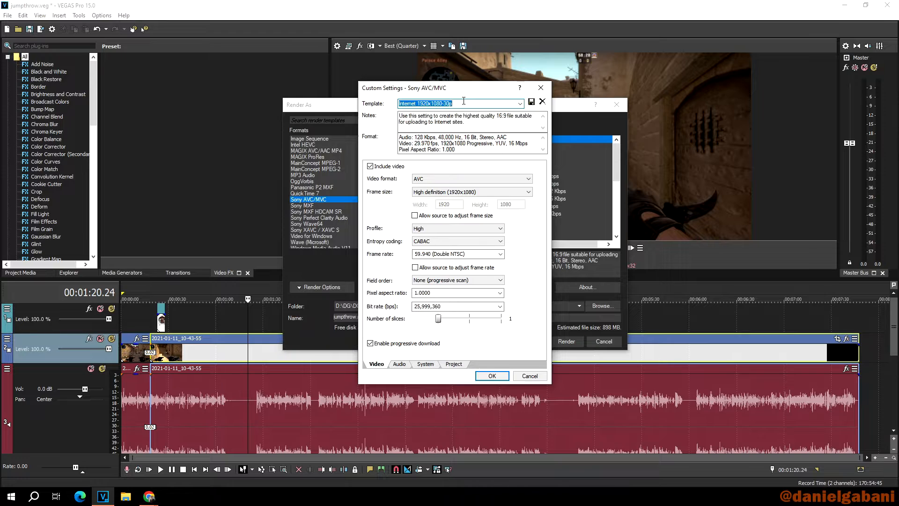
type("1080p,60fps")
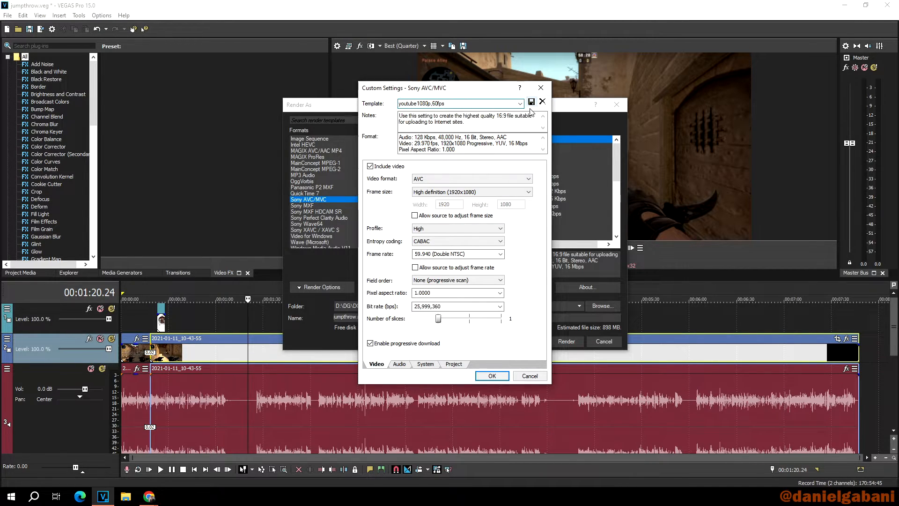
mouse_move(531, 101)
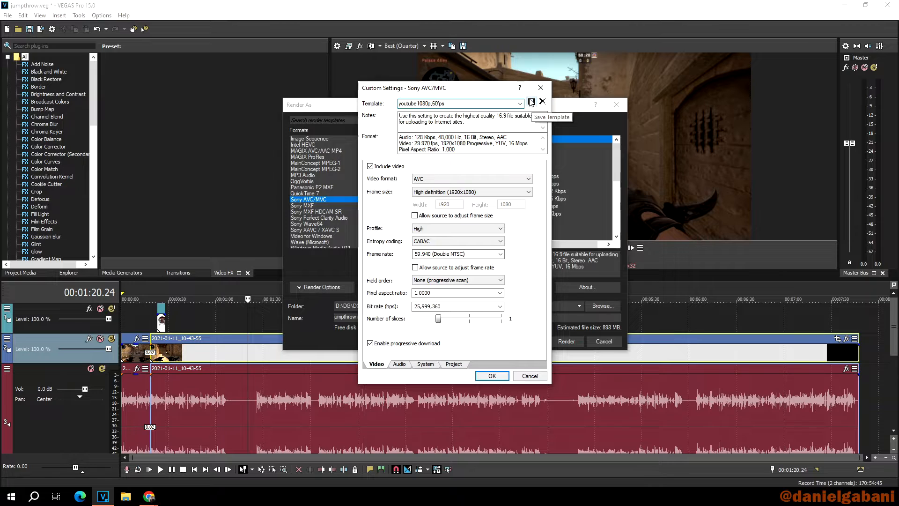
triple_click(458, 103)
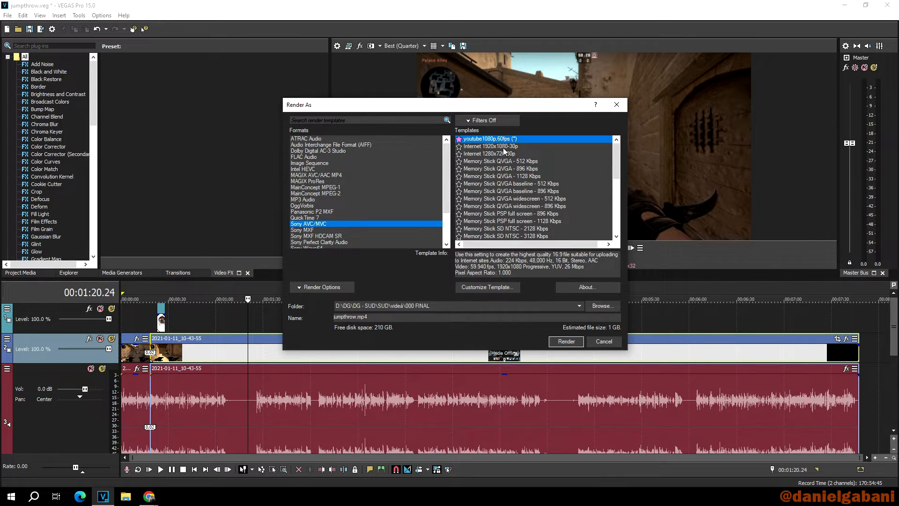
mouse_move(567, 151)
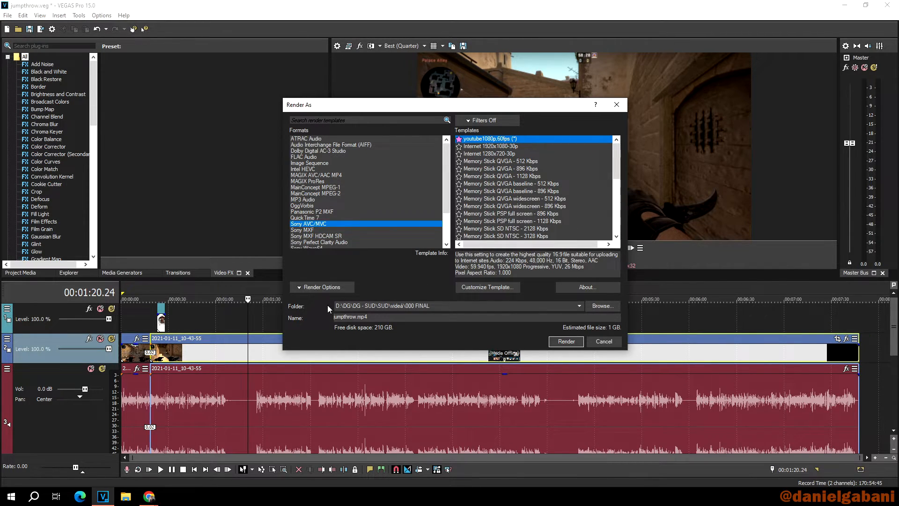
mouse_move(297, 310)
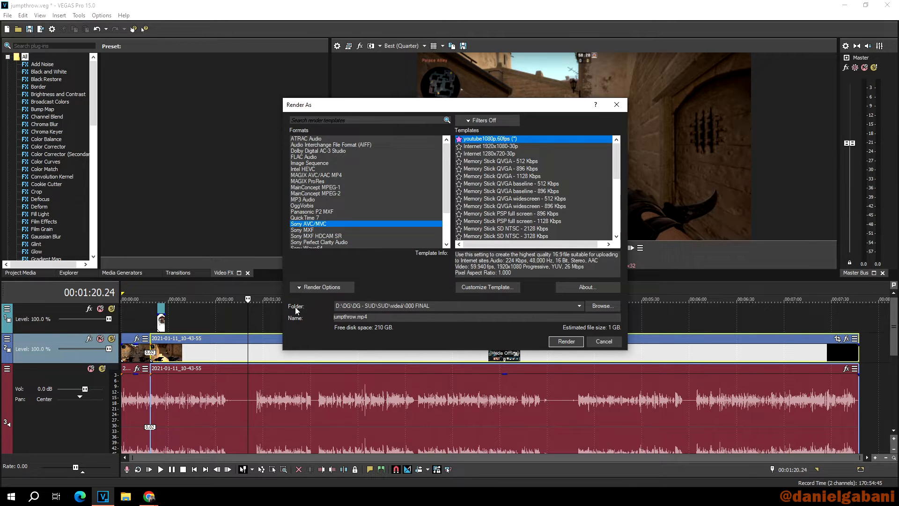
mouse_move(350, 327)
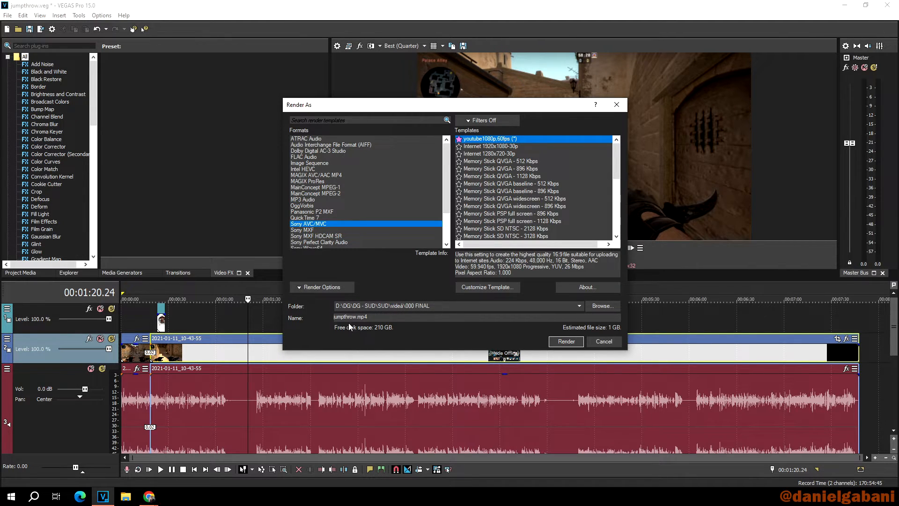
- Confirm the output file name jumpthrow.mp4 and start the render
left_click(356, 317)
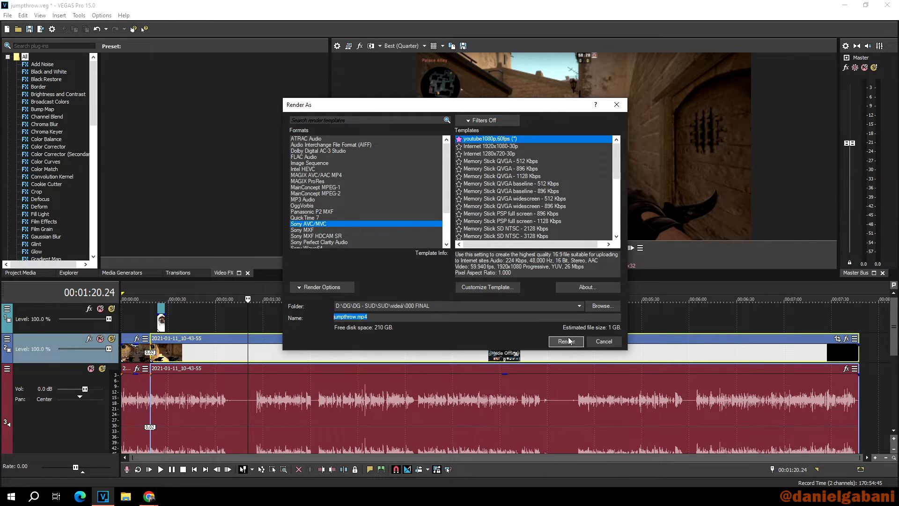
left_click(565, 341)
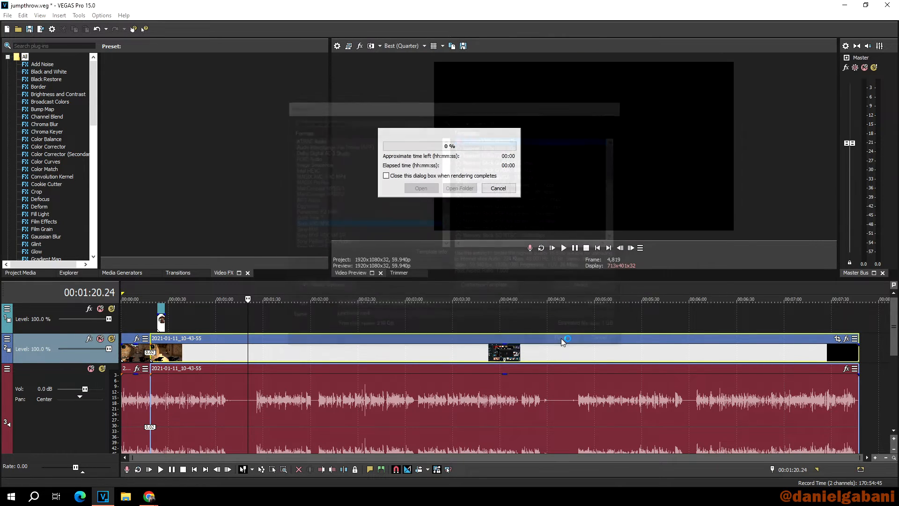